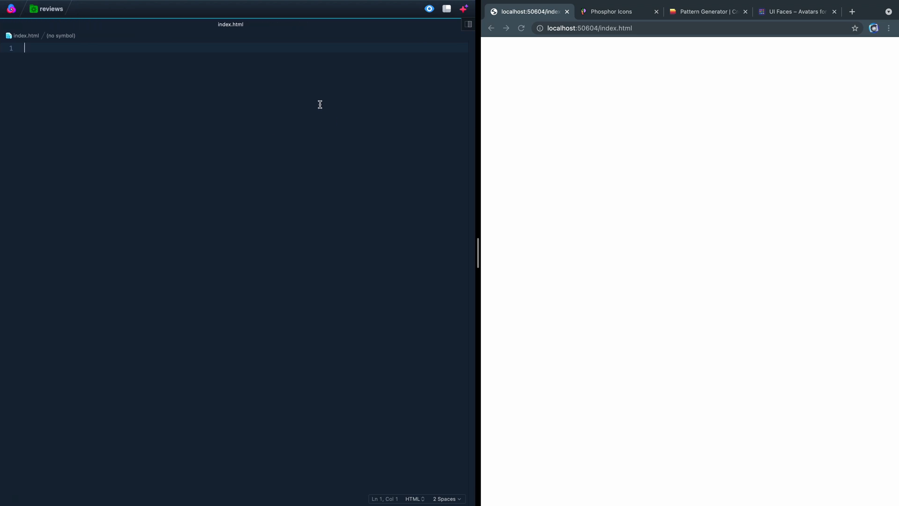
- Expand the Emmet boilerplate, title it Review Slider and put hi in the body
type("!DOCTYPE html>")
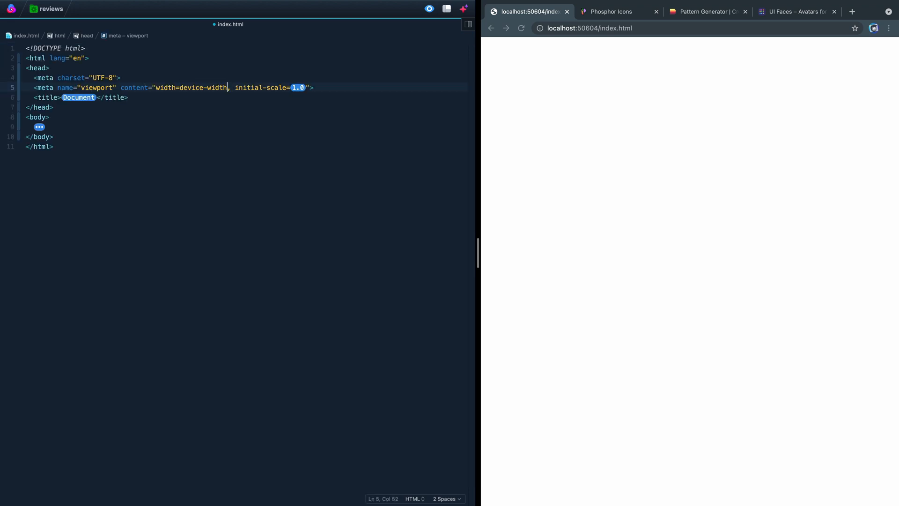
type("Review Slider")
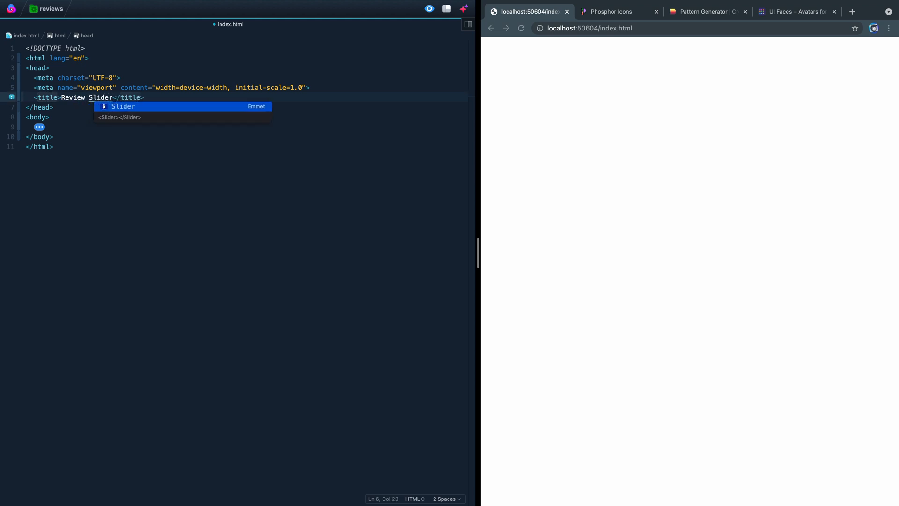
key("Escape")
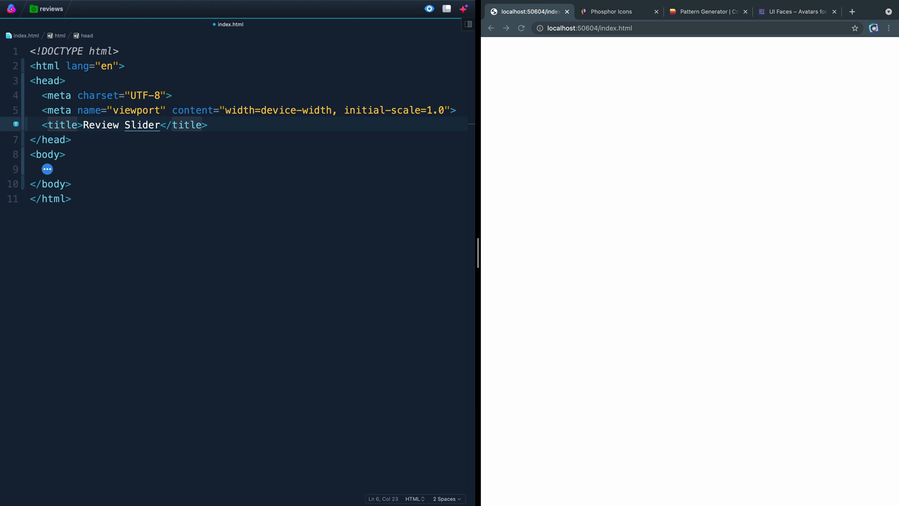
type("hi")
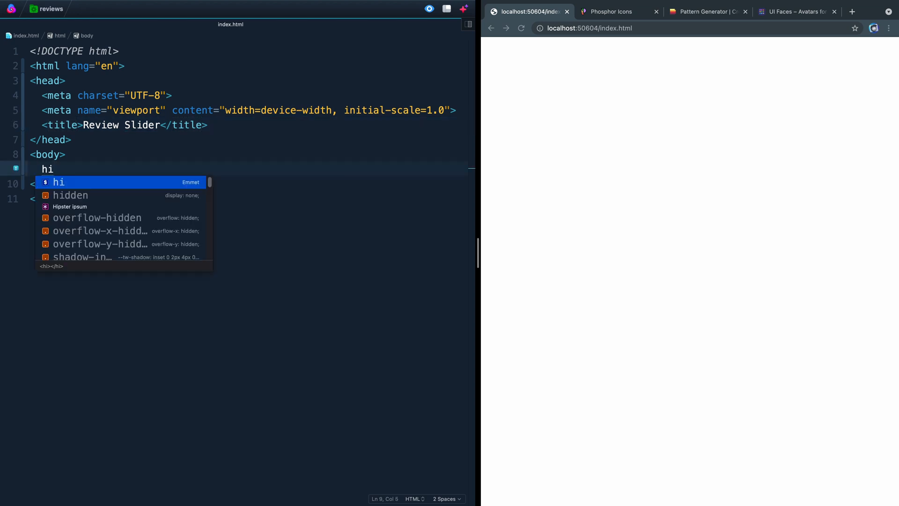
left_click(520, 28)
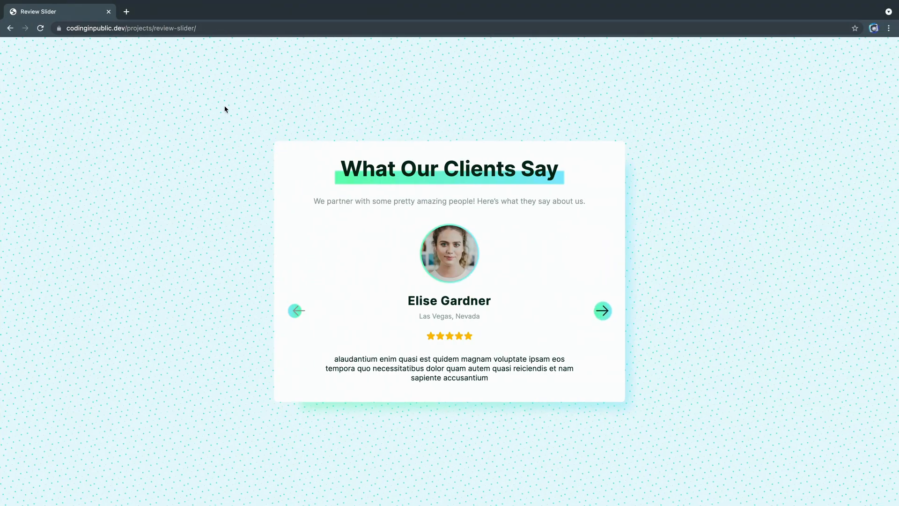
mouse_move(499, 166)
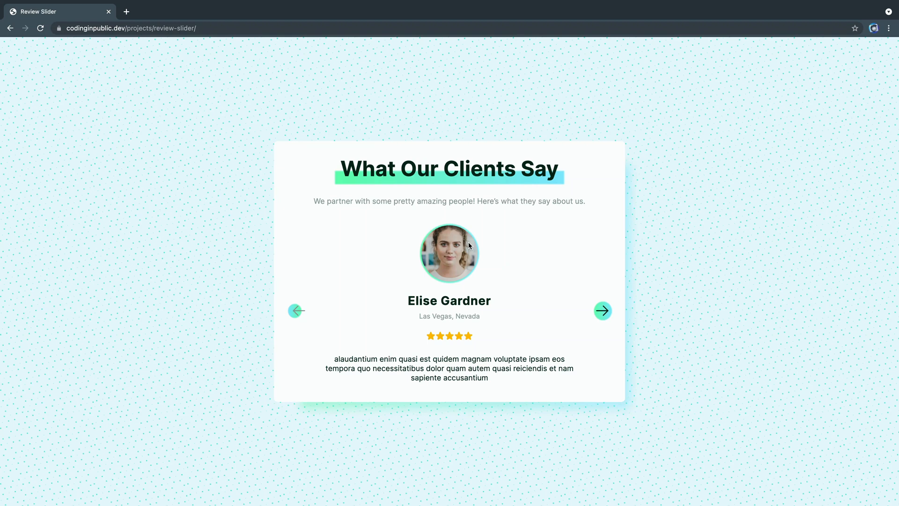
left_click(603, 310)
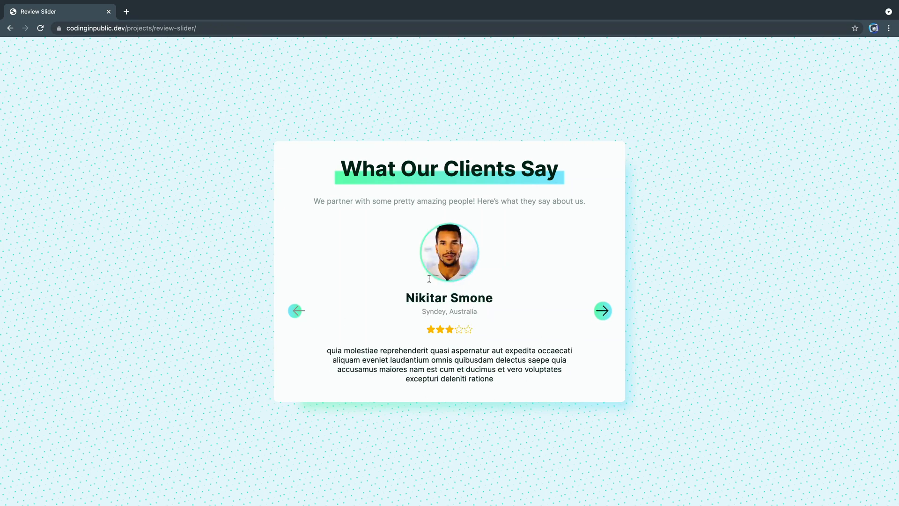
mouse_move(491, 259)
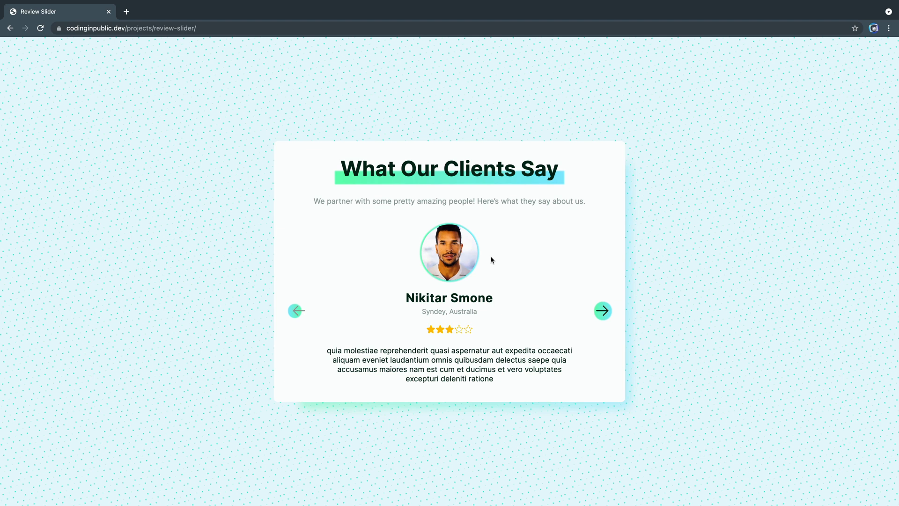
mouse_move(555, 267)
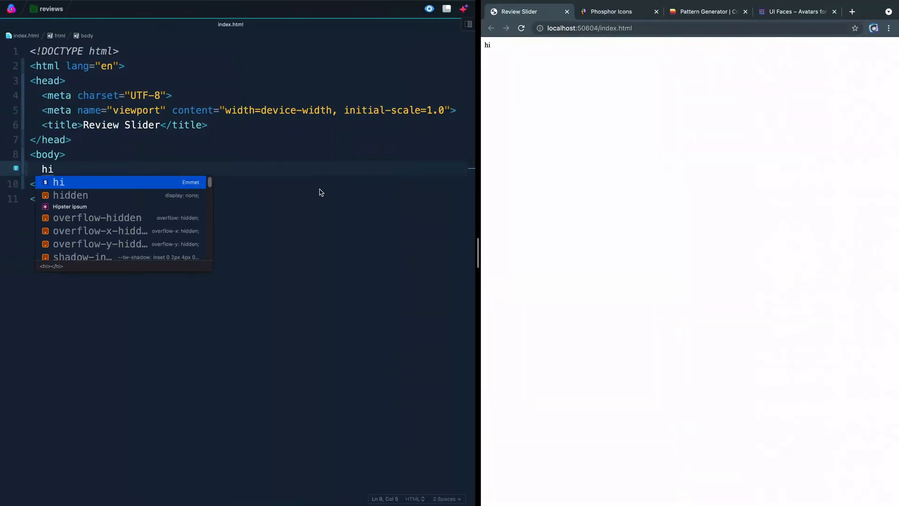
- Create a review-container div holding a review-header div via Emmet
key("Escape")
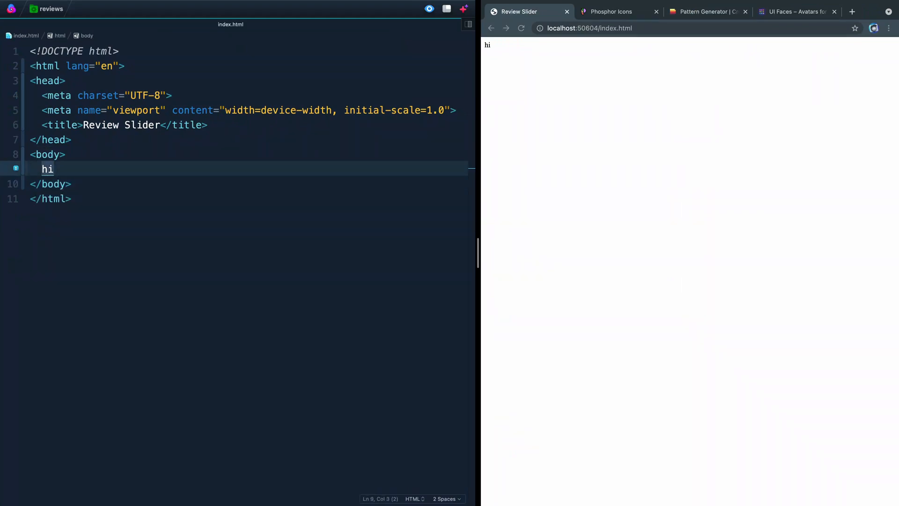
type(".review-container\">")
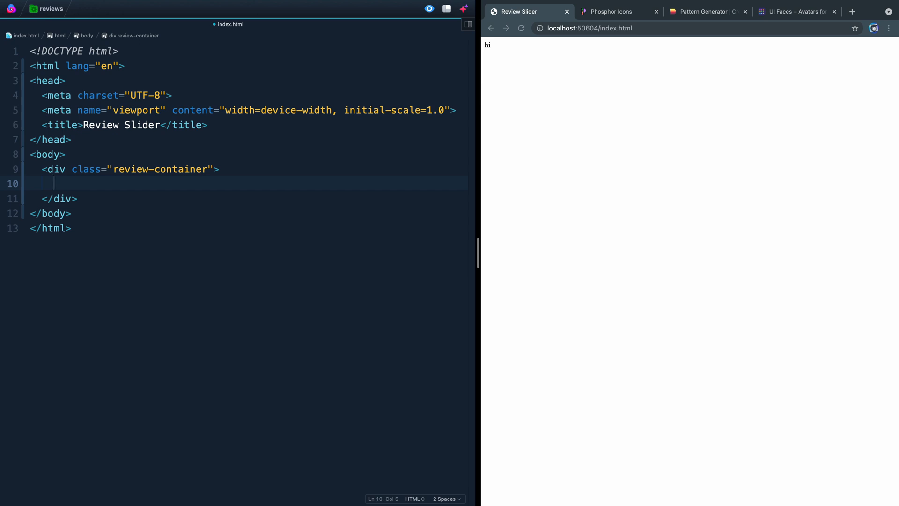
type(".")
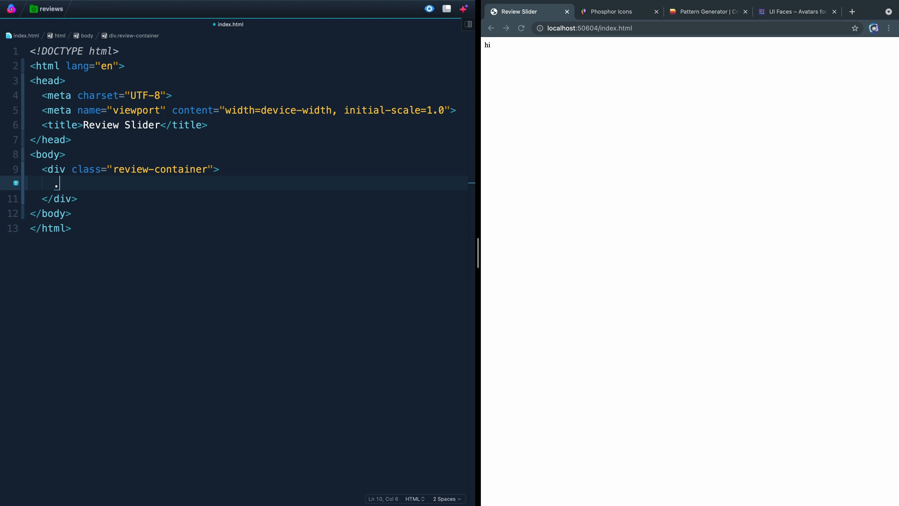
type("review-header")
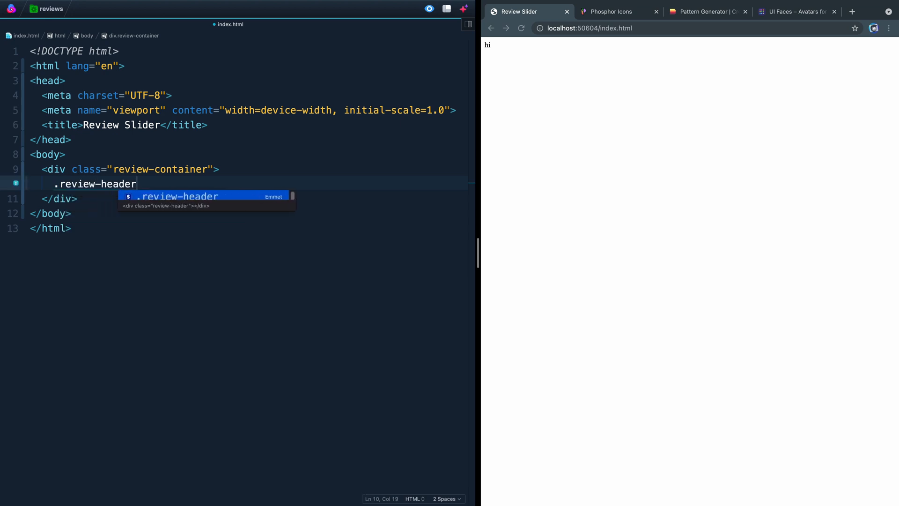
key("Tab")
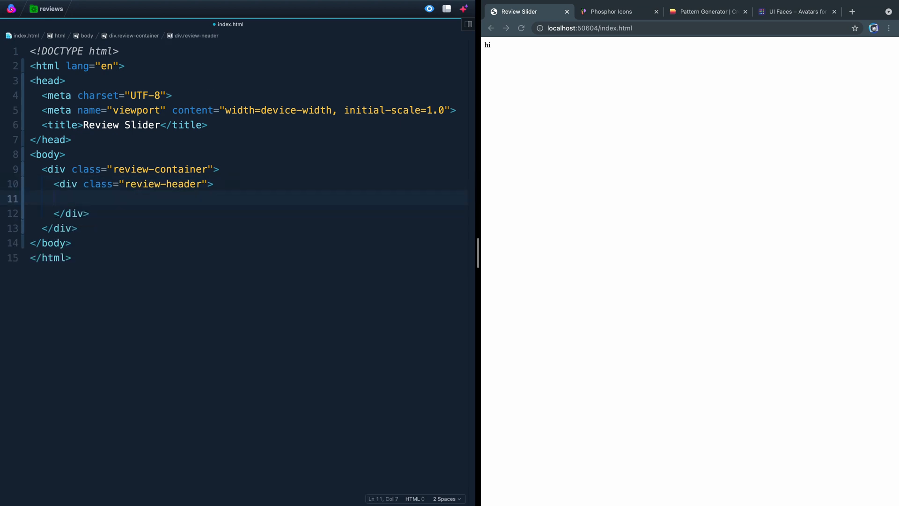
- Add h2 'What Our Clients Say' and the 'We partner with some pretty amazing people!' paragraph
type("h2{")
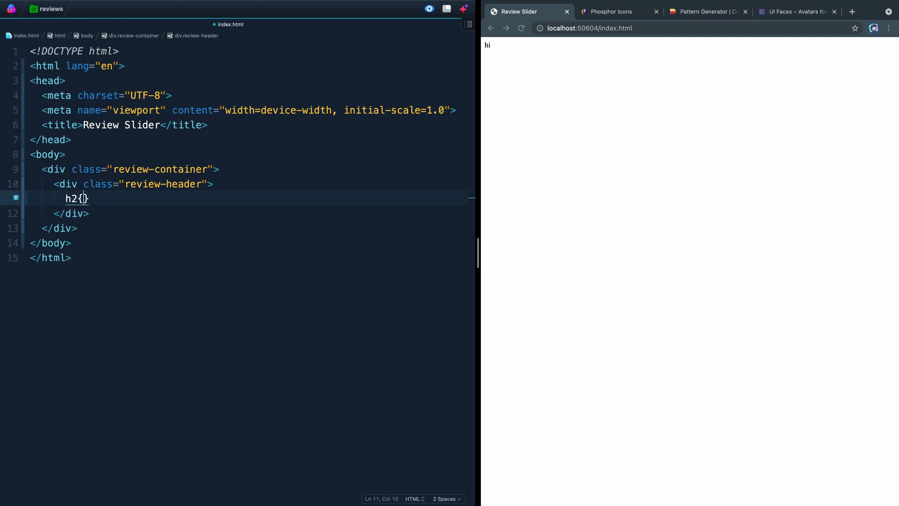
type("What Our Clients Say</h2>")
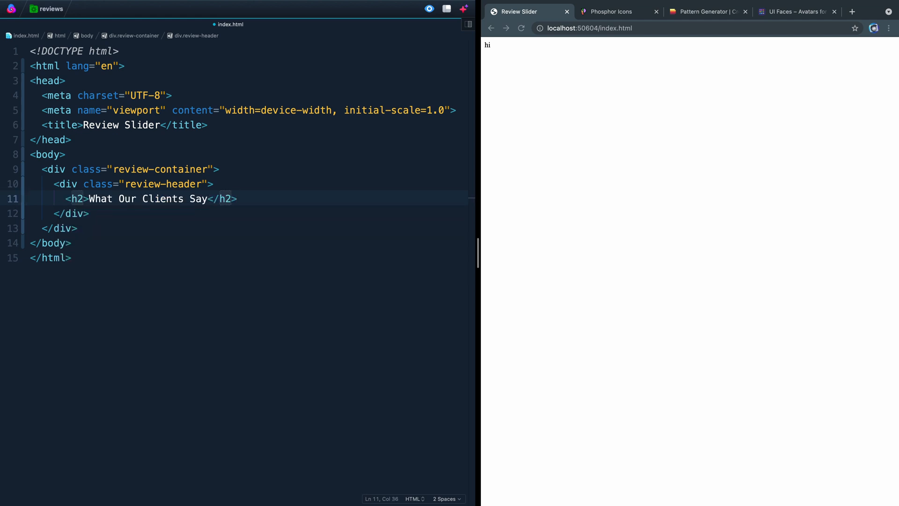
type("p")
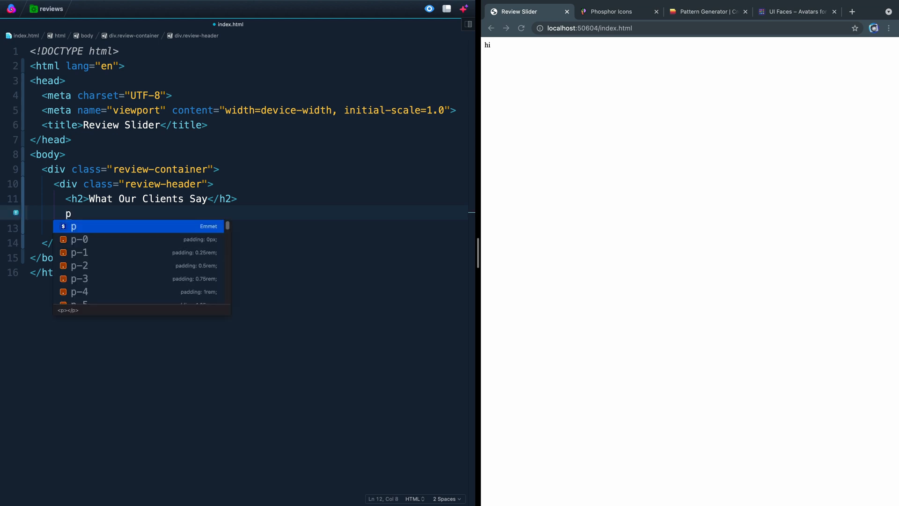
type("{We partner with some pretty amazing people! Here's what they say about us.}")
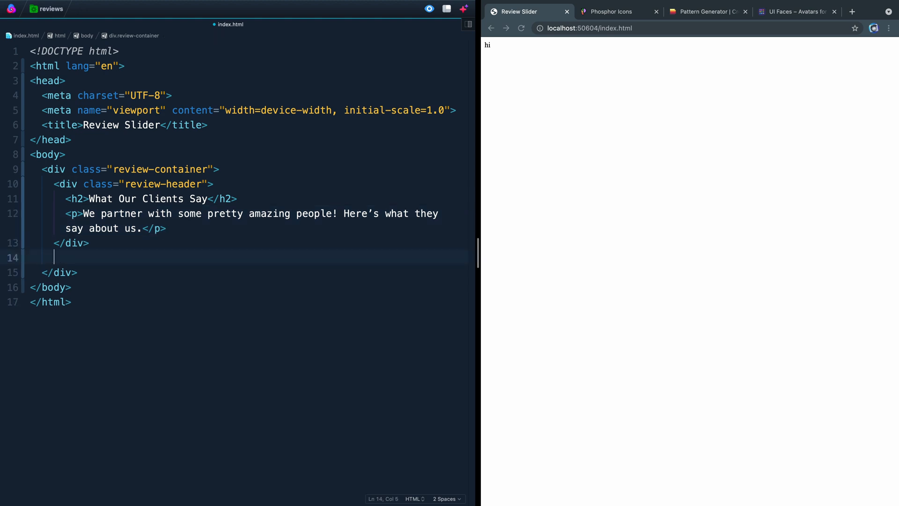
- Add a review-content div below the header
type(".review")
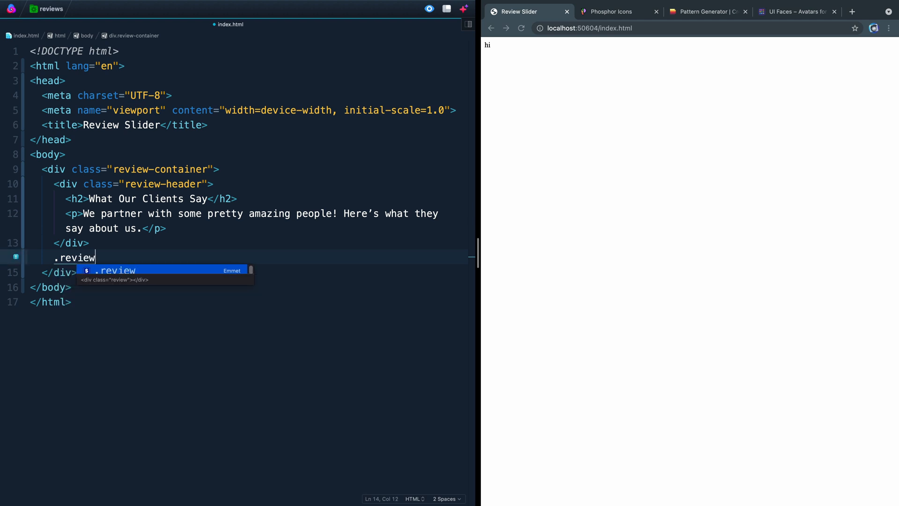
type("-content")
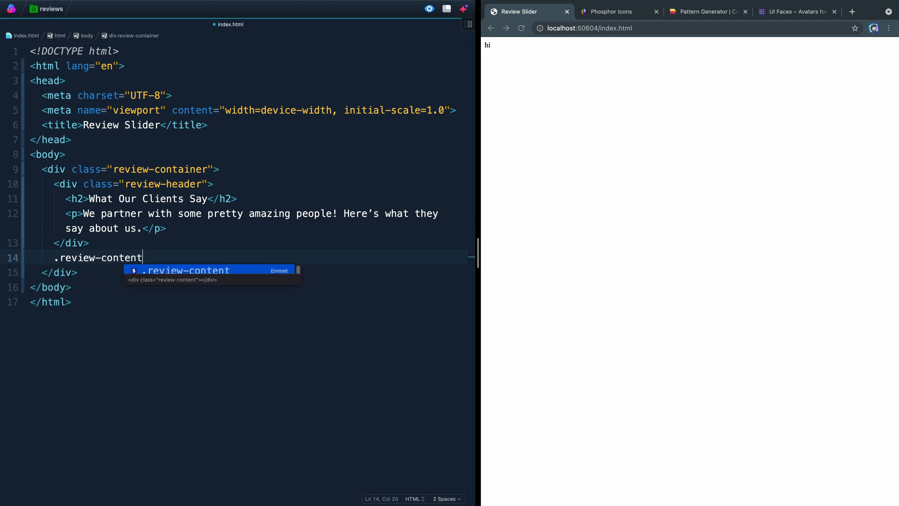
key("Tab")
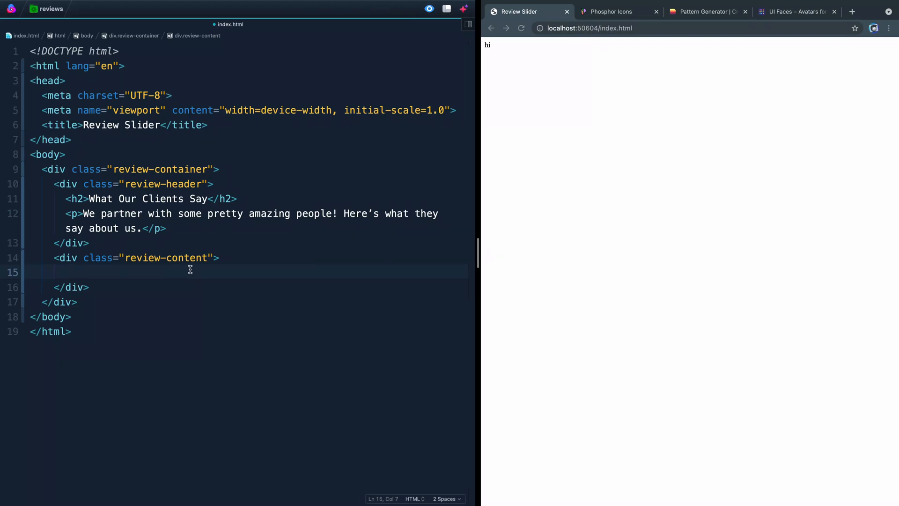
- Expand button.arrow#arrow--left into an empty left-arrow button
type("but")
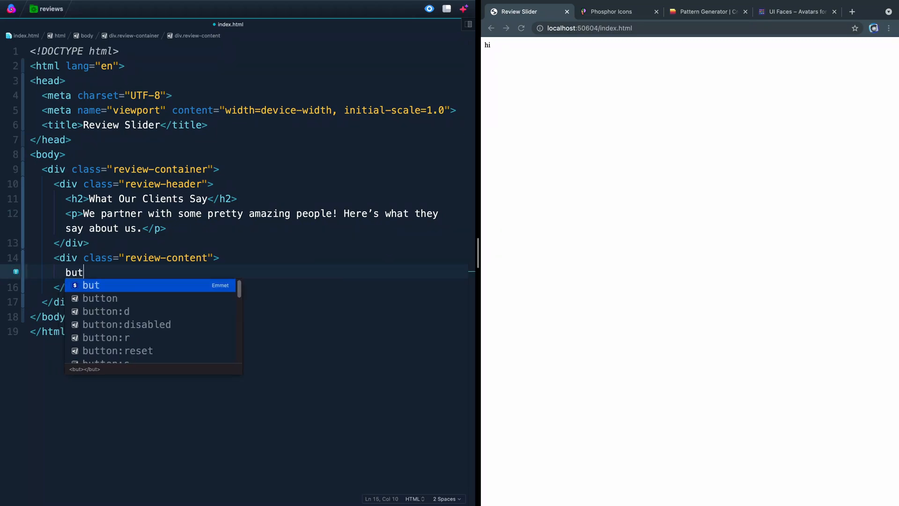
type("ton")
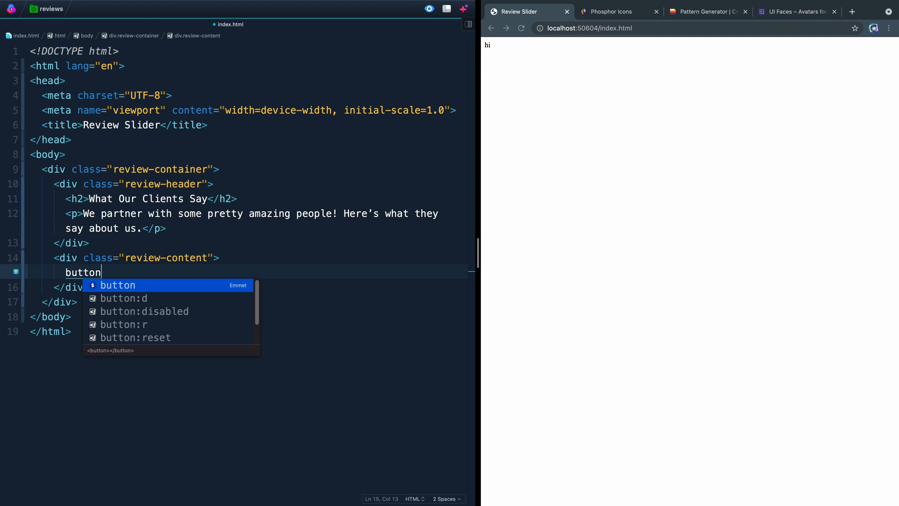
type(".a")
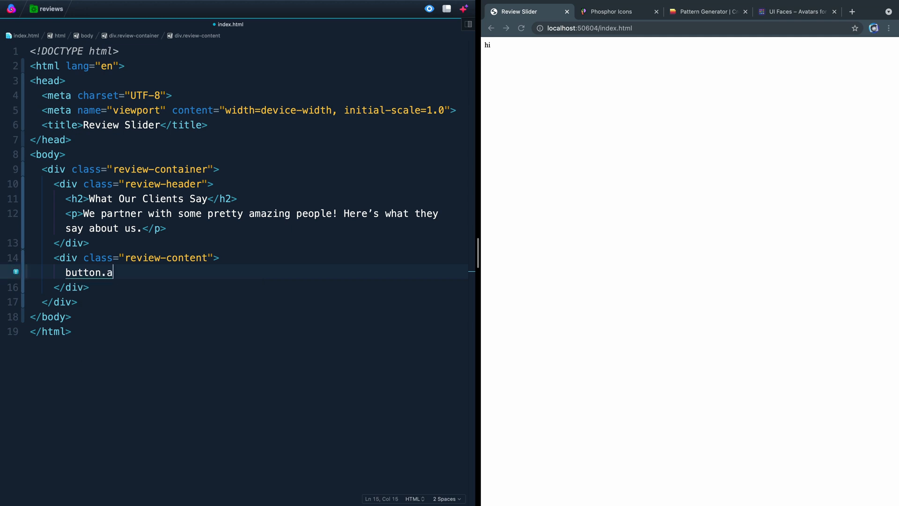
type("rrow")
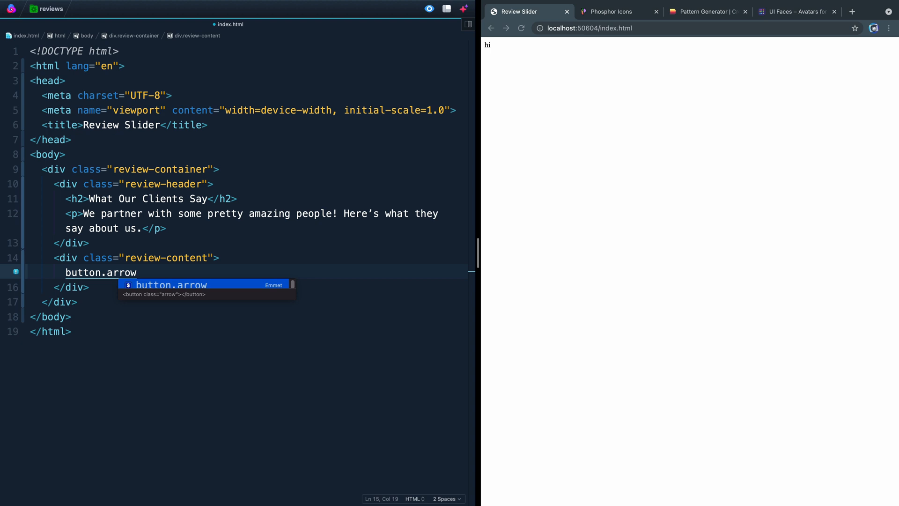
type("#")
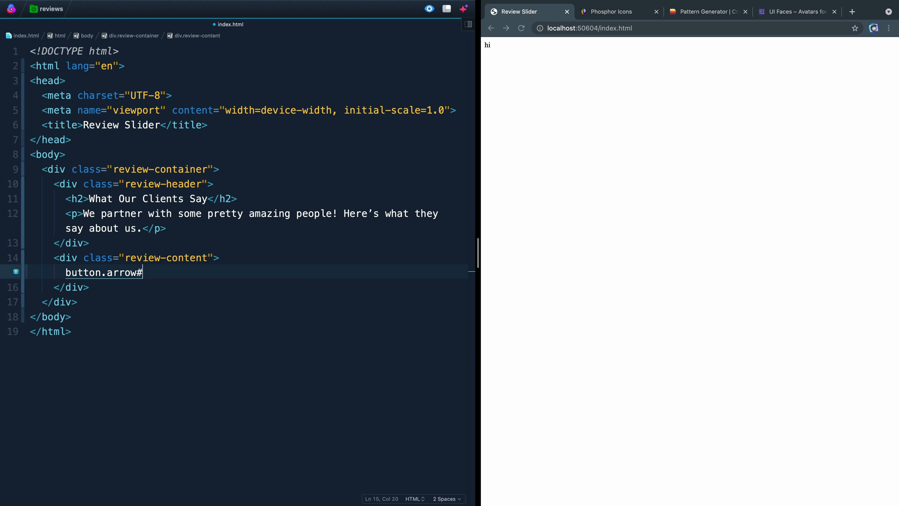
type("add")
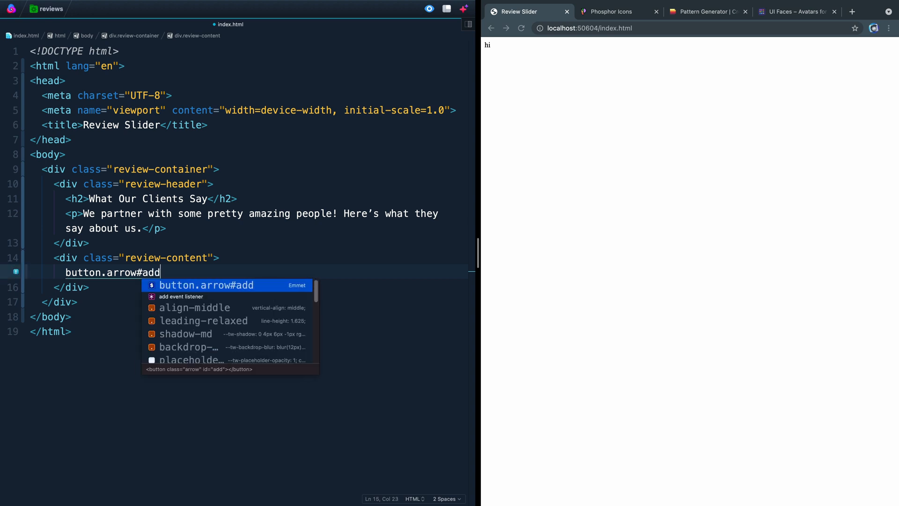
key("Backspace")
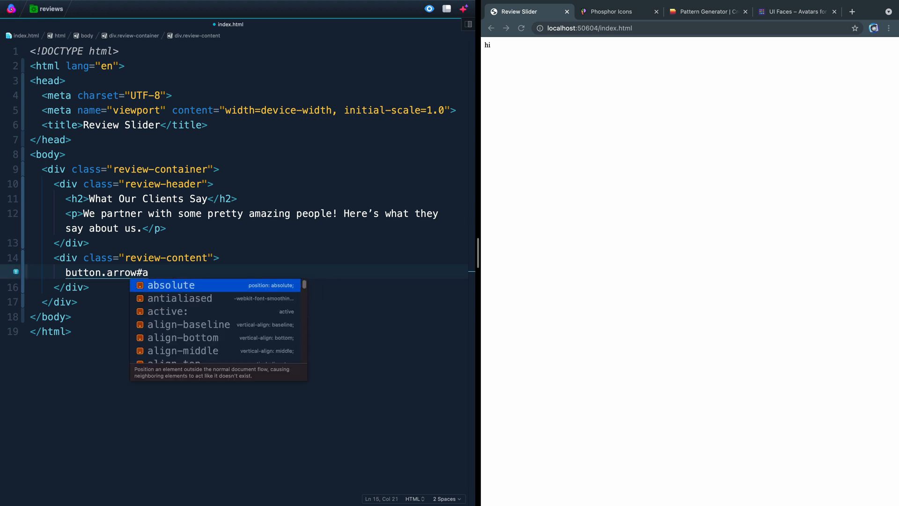
type("rrow--left")
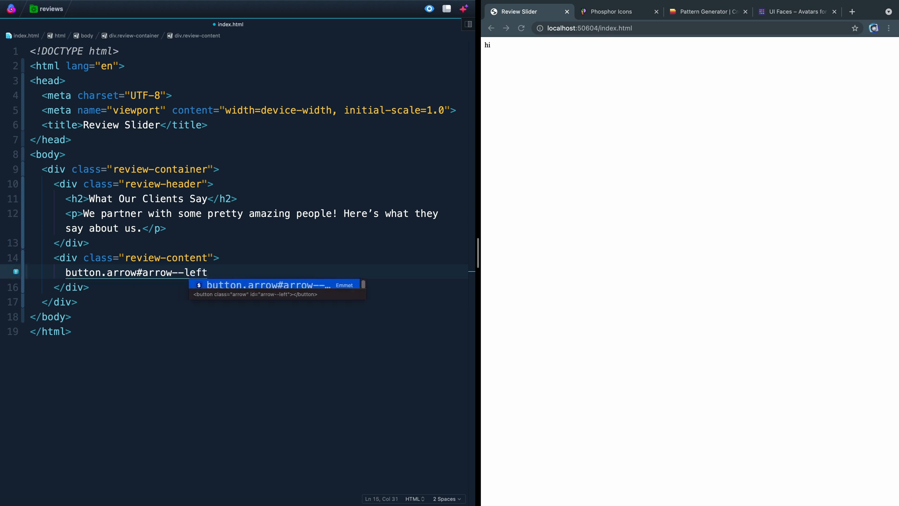
key("Tab")
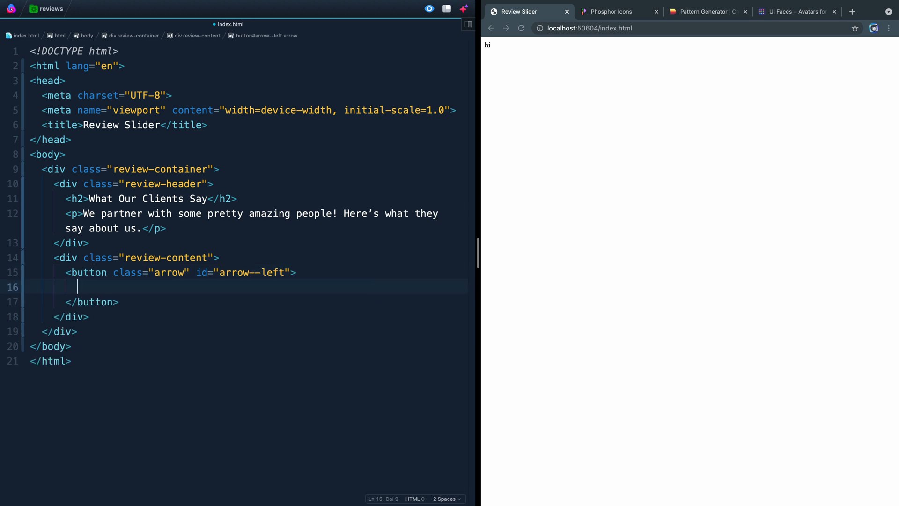
mouse_move(294, 244)
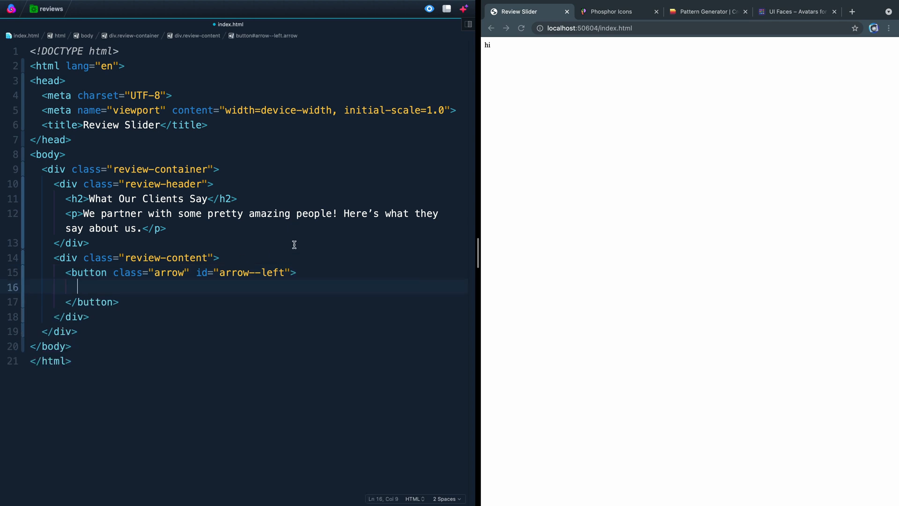
left_click(609, 11)
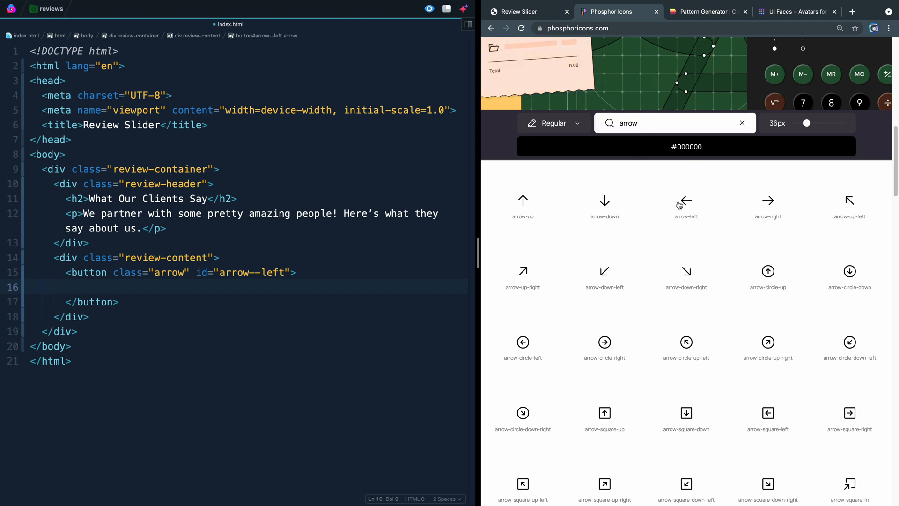
- Paste Phosphor's arrow-left SVG into the button, sized 35 with currentColor fills
left_click(685, 207)
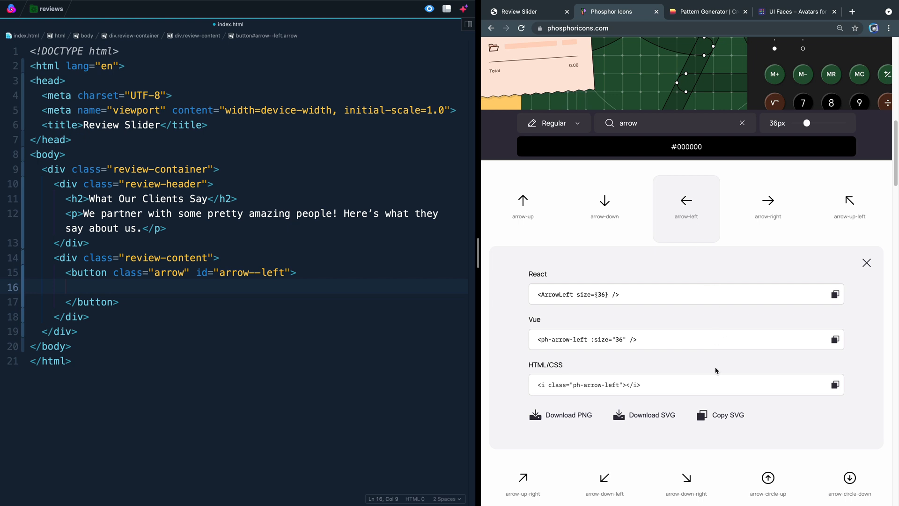
left_click(727, 415)
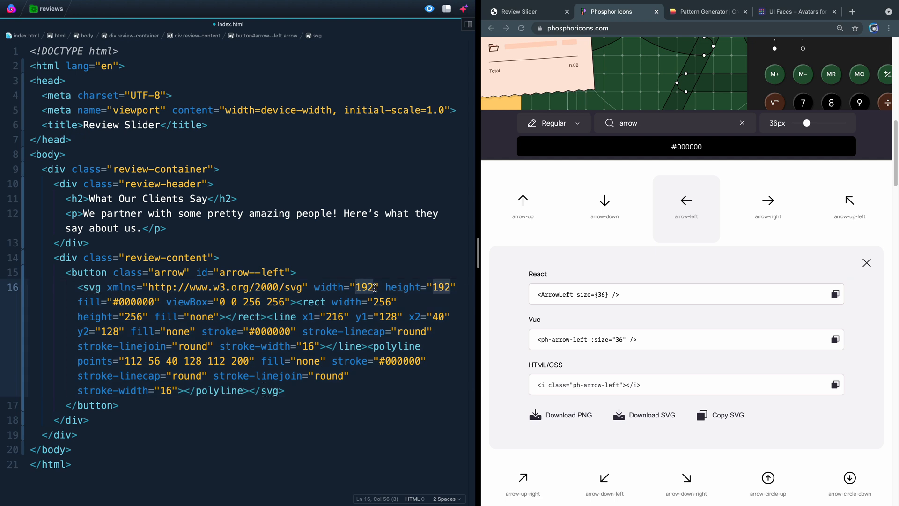
type("35")
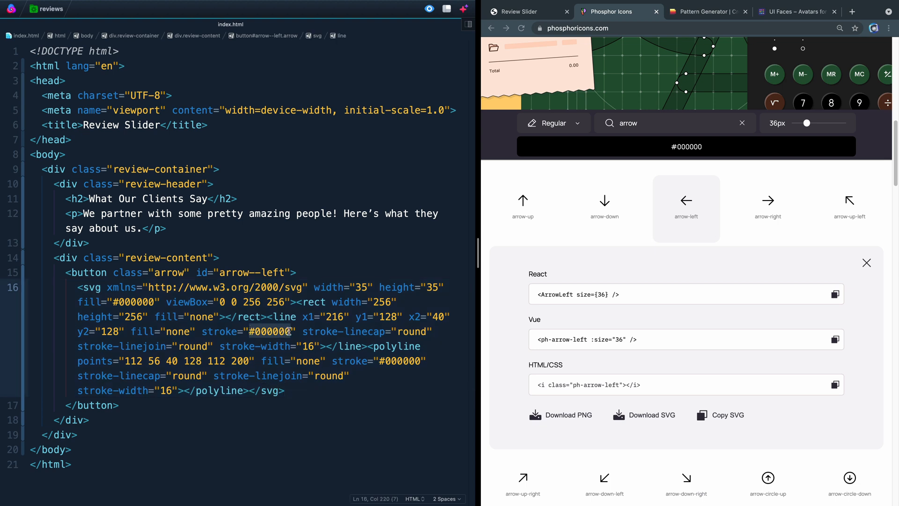
double_click(272, 332)
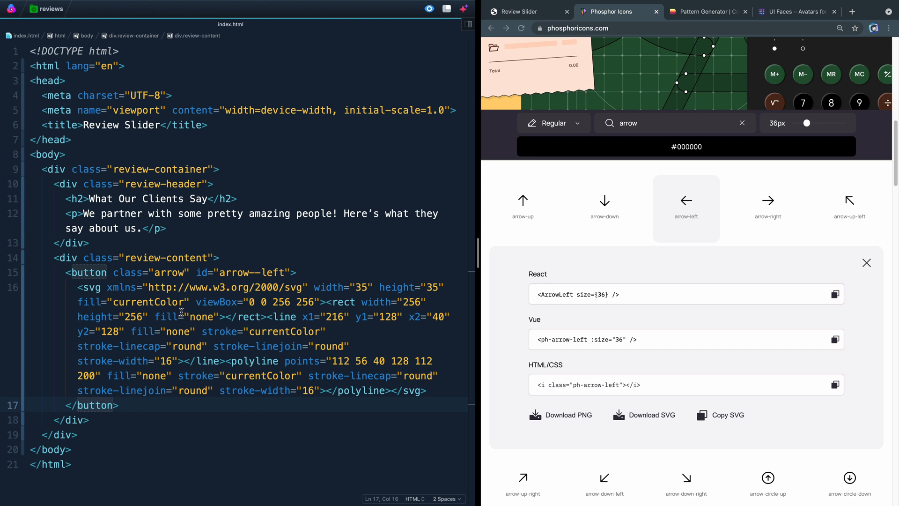
mouse_move(160, 367)
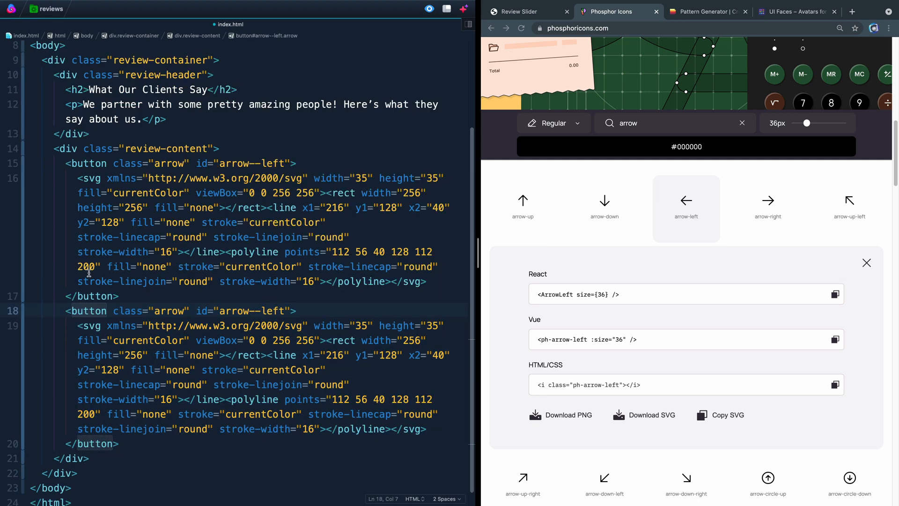
- Duplicate the button as arrow--right with the arrow-right SVG and check the preview
double_click(273, 311)
type("righ")
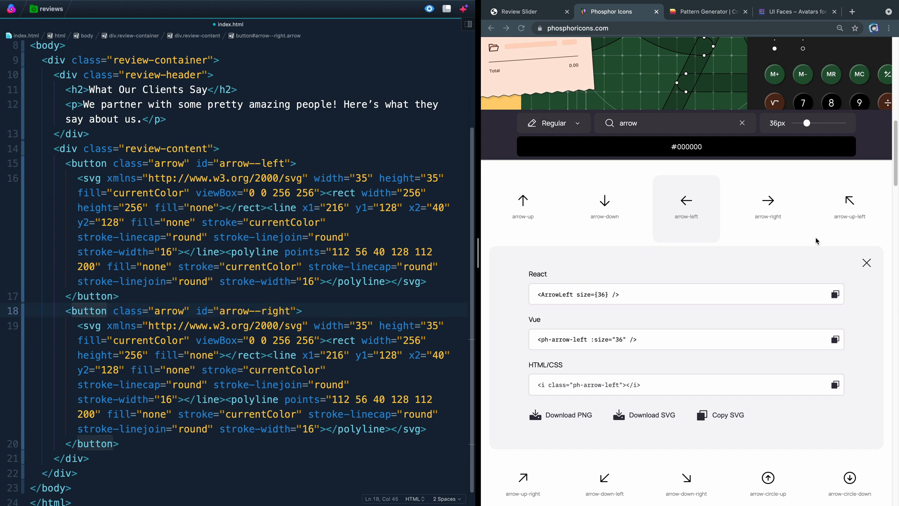
left_click(767, 206)
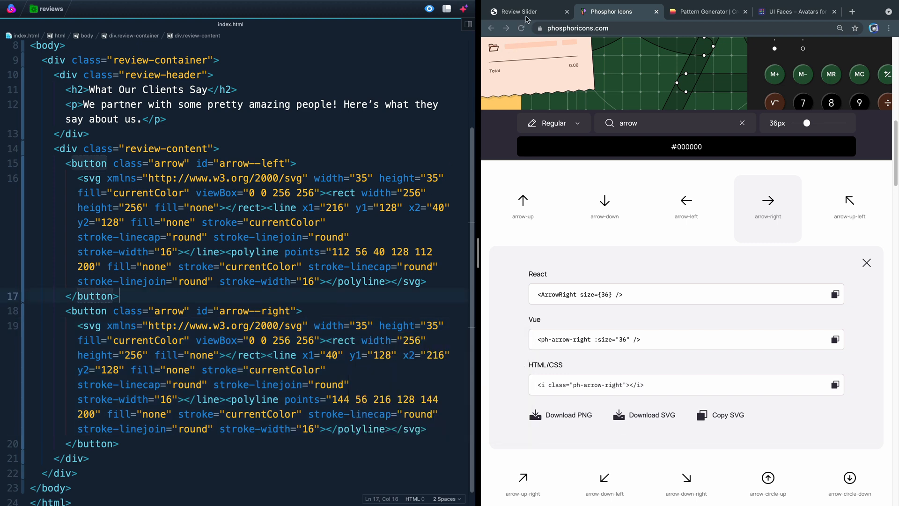
left_click(519, 12)
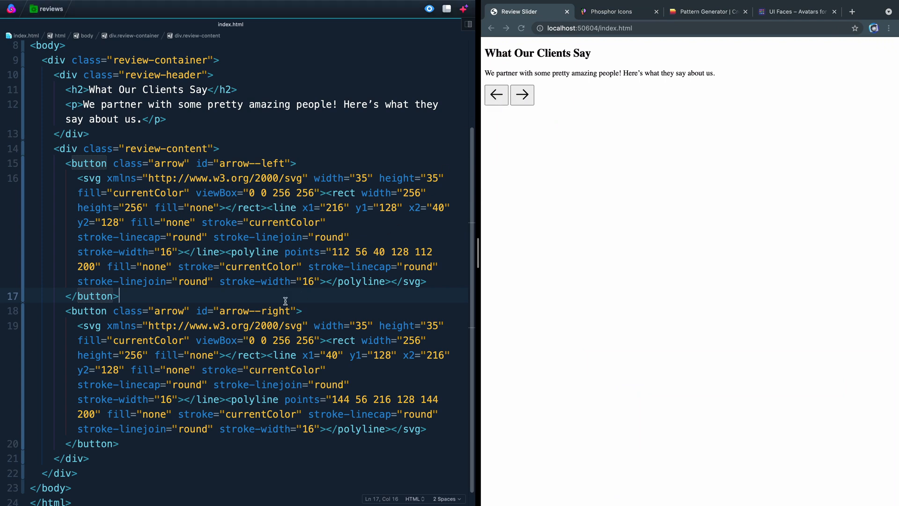
- Start a reviews div between the buttons for Elise Gardner's sample review
key("enter")
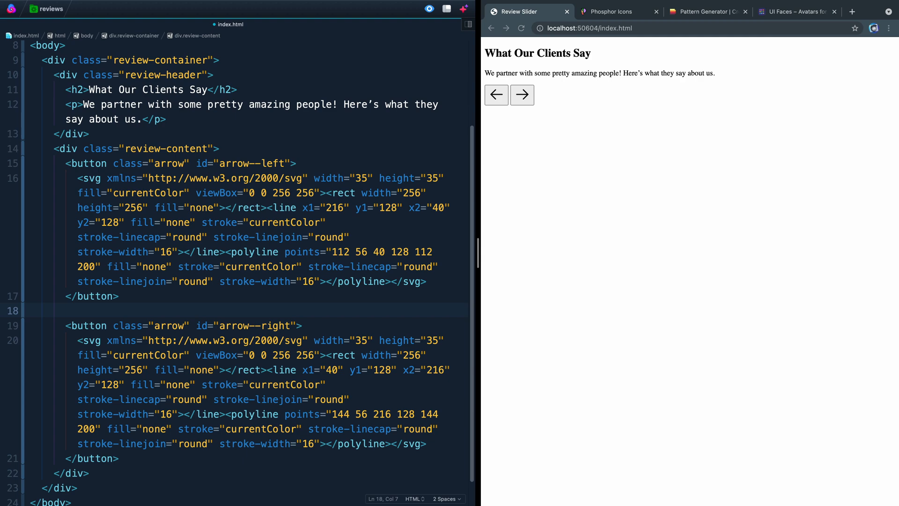
type(".r")
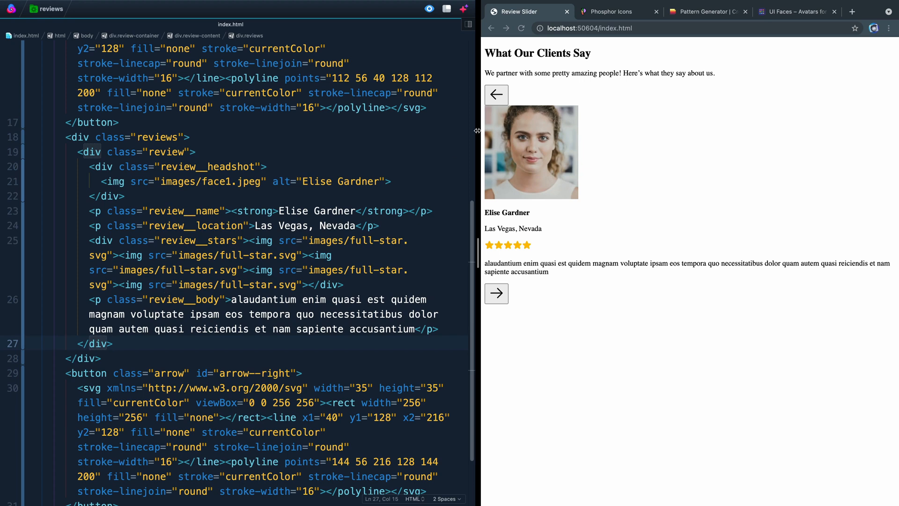
mouse_move(519, 226)
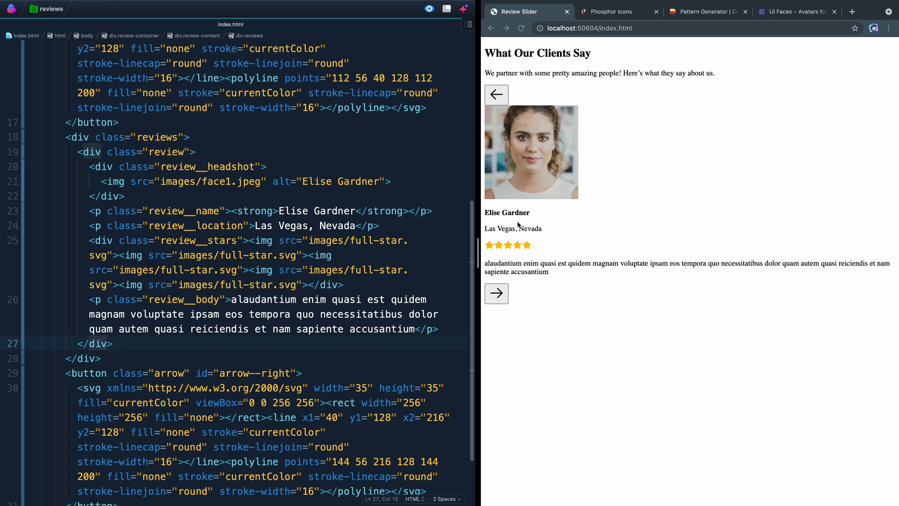
mouse_move(537, 272)
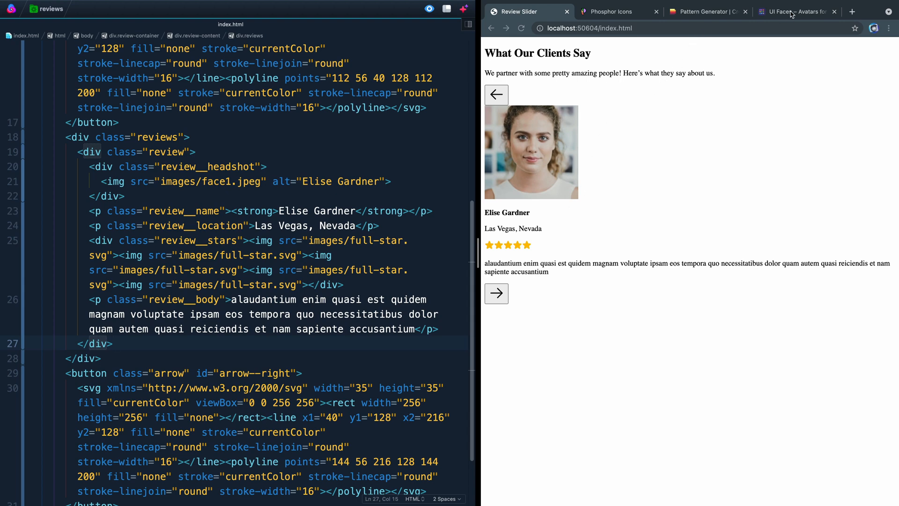
left_click(797, 12)
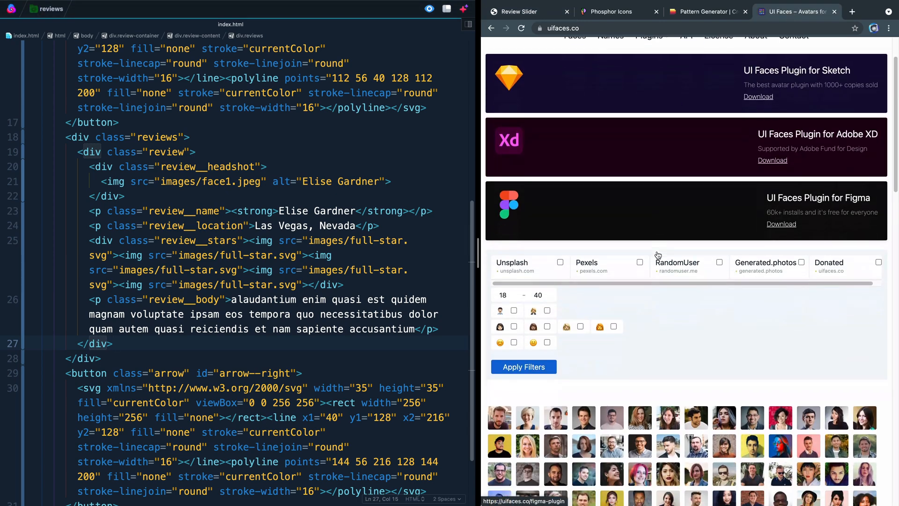
scroll("up", 3)
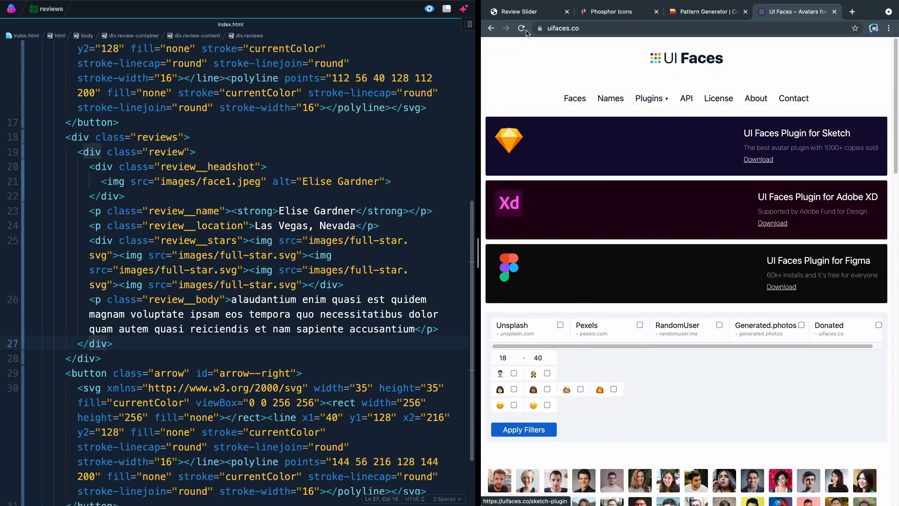
left_click(519, 11)
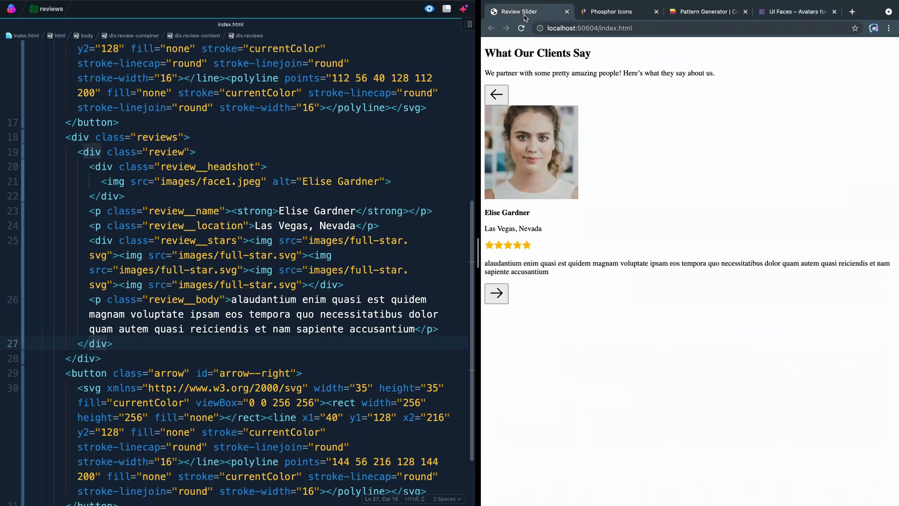